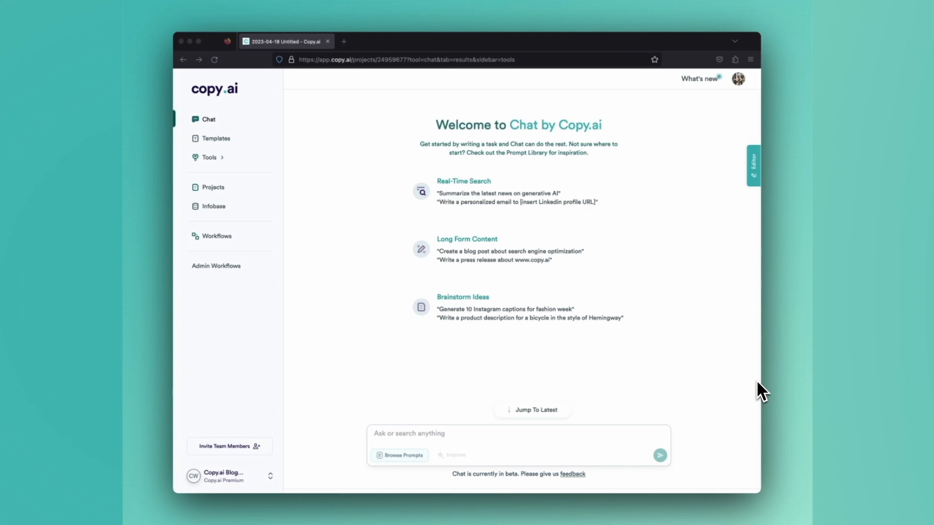
mouse_move(493, 242)
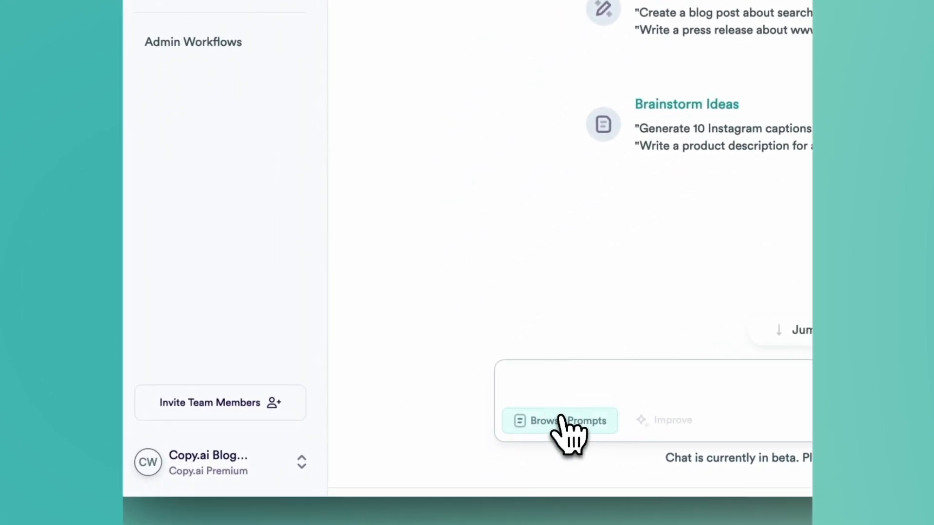
Step: Browse the prompt library's Content/SEO category down to the FAQ Generator prompt
left_click(559, 421)
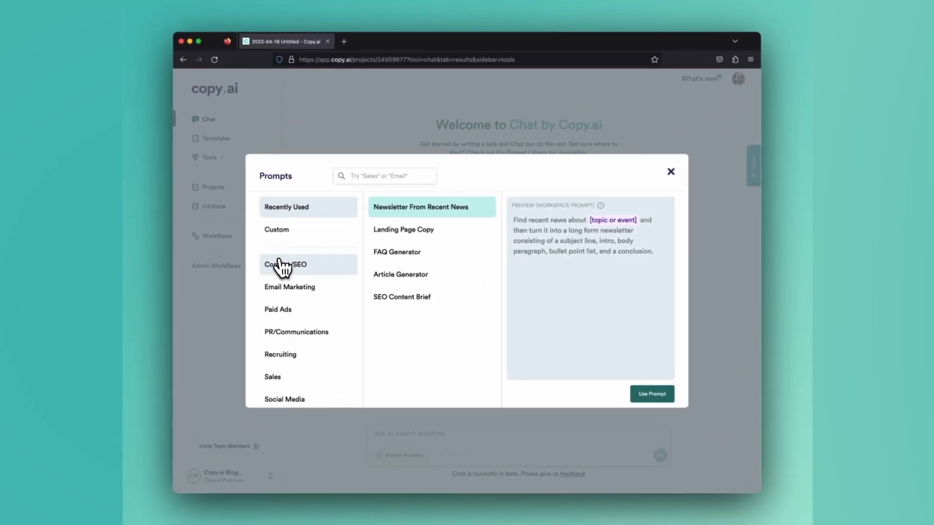
left_click(286, 264)
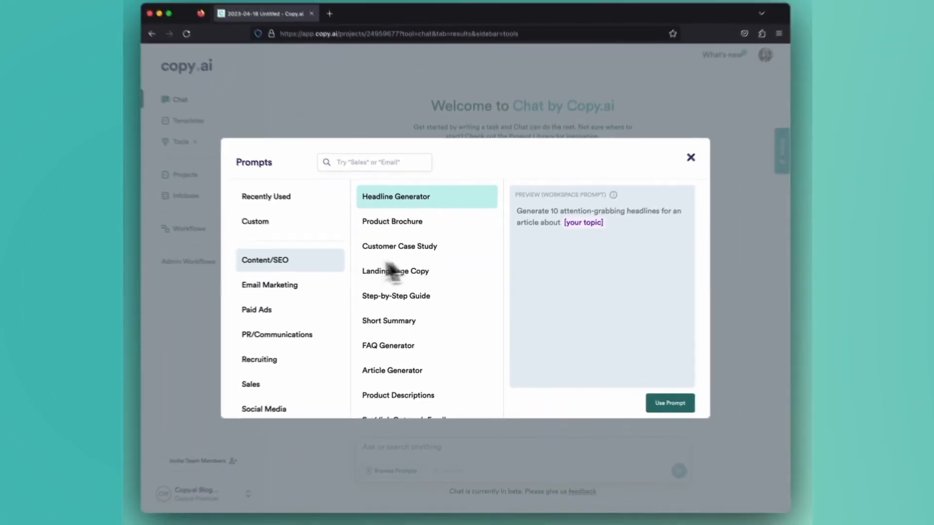
scroll("down", 3)
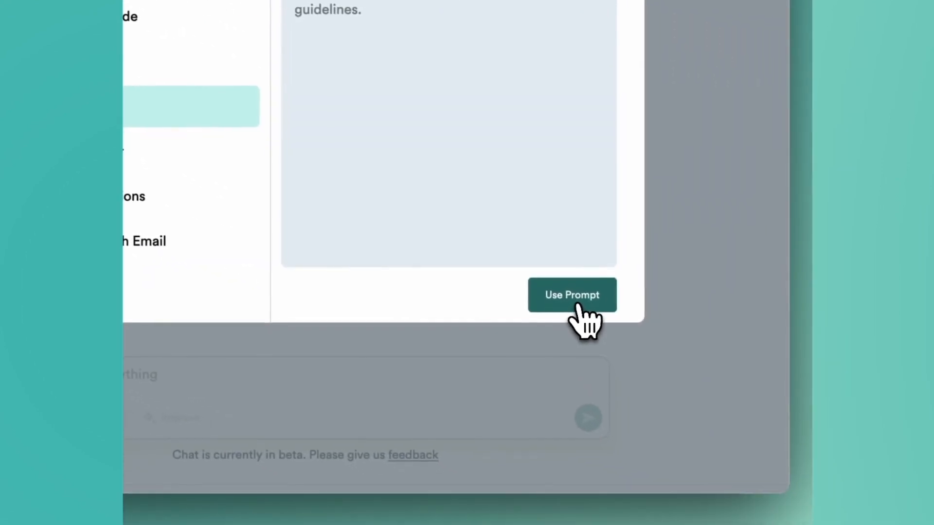
Step: Insert the FAQ prompt into the chat and set its question count to 5
left_click(572, 295)
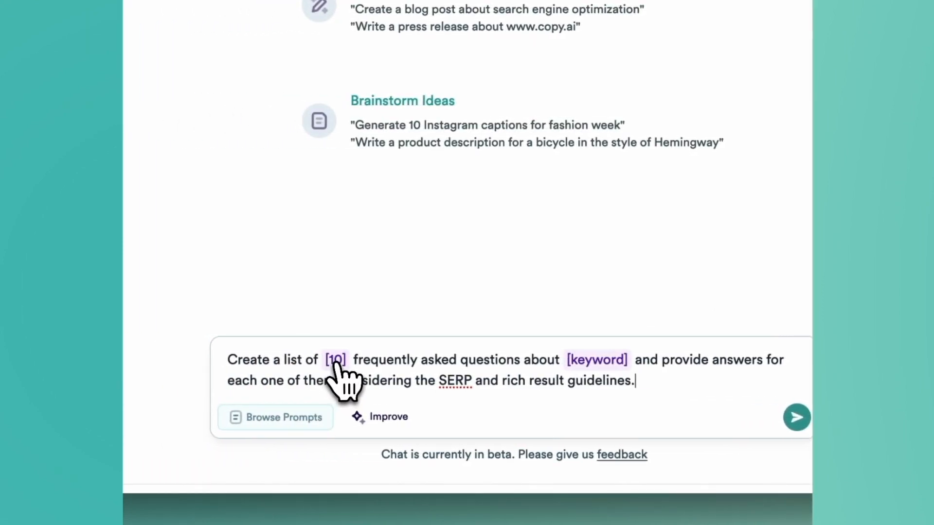
left_click(335, 360)
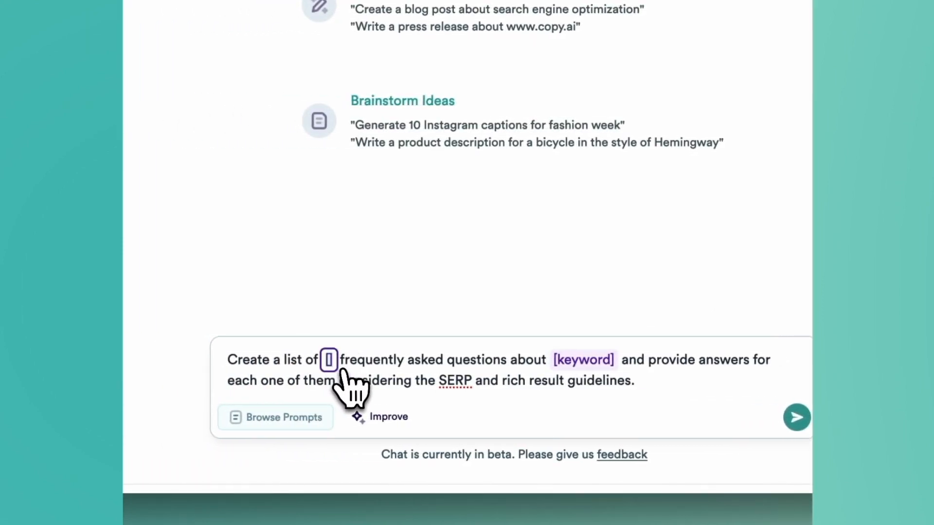
type("5")
left_click(583, 360)
type("bes")
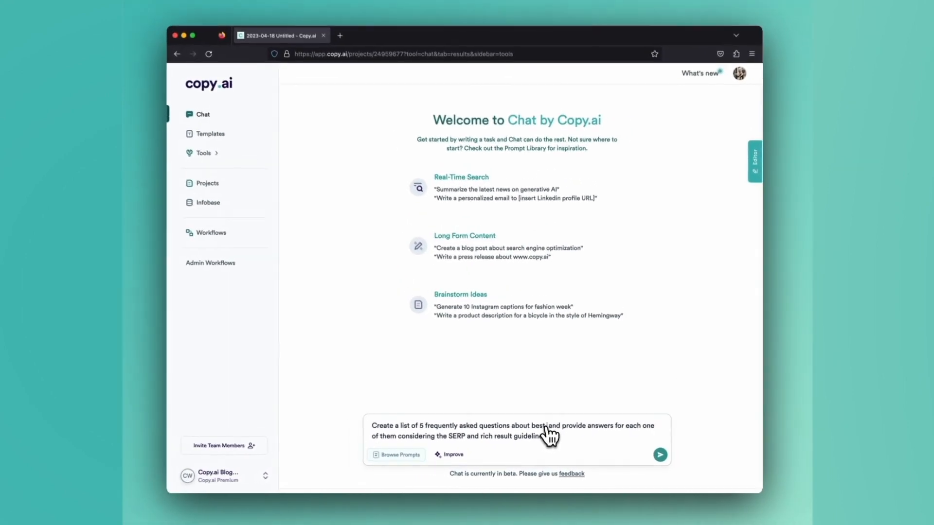
Step: Fill the keyword with 'travel credit cards' and send the FAQ request
type("travel credit ca")
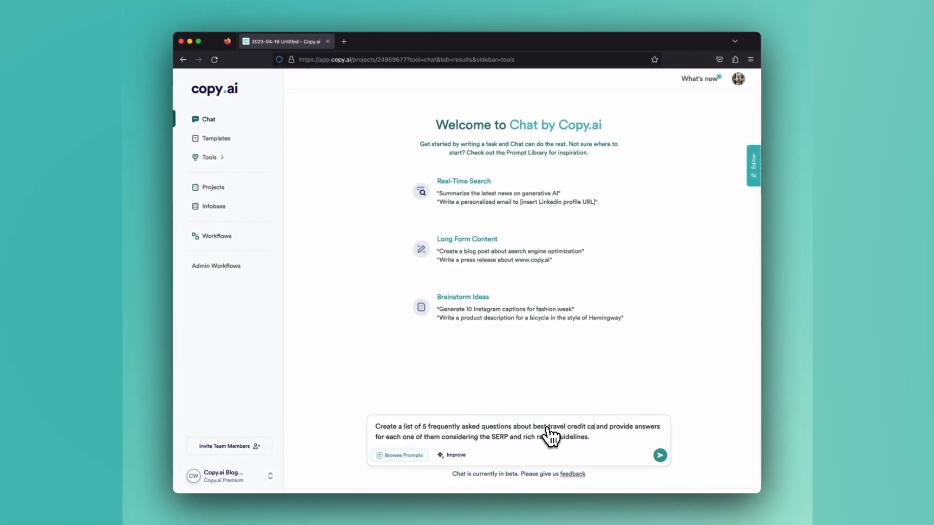
left_click(659, 455)
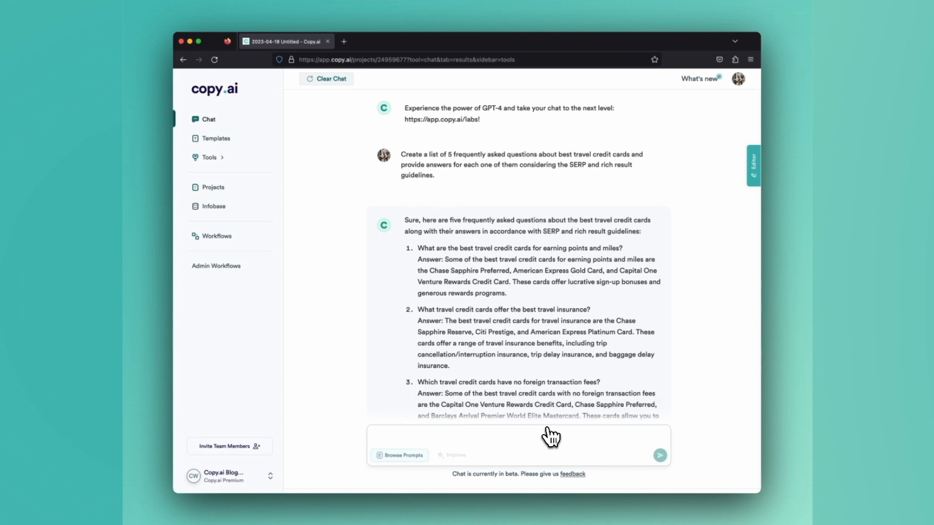
Step: Review the reply's five travel credit card FAQs and their answers
left_click(476, 436)
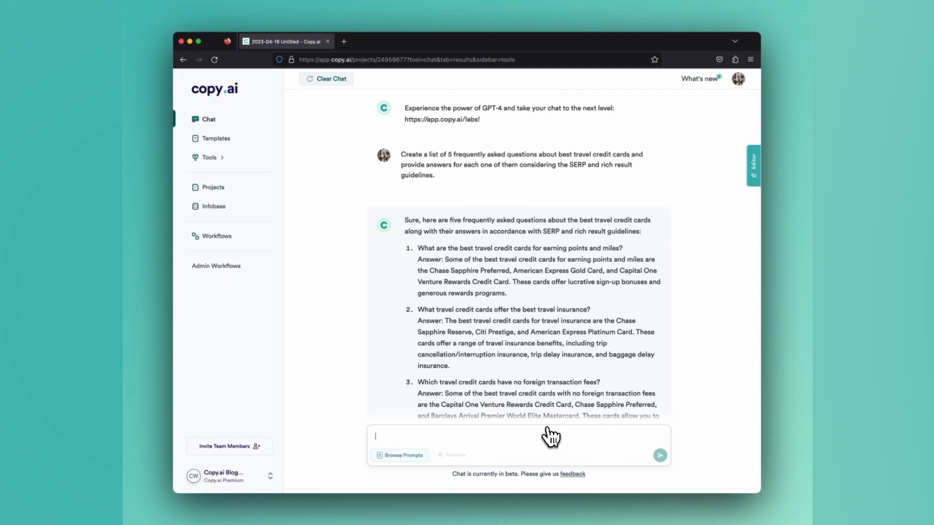
scroll("down", 3)
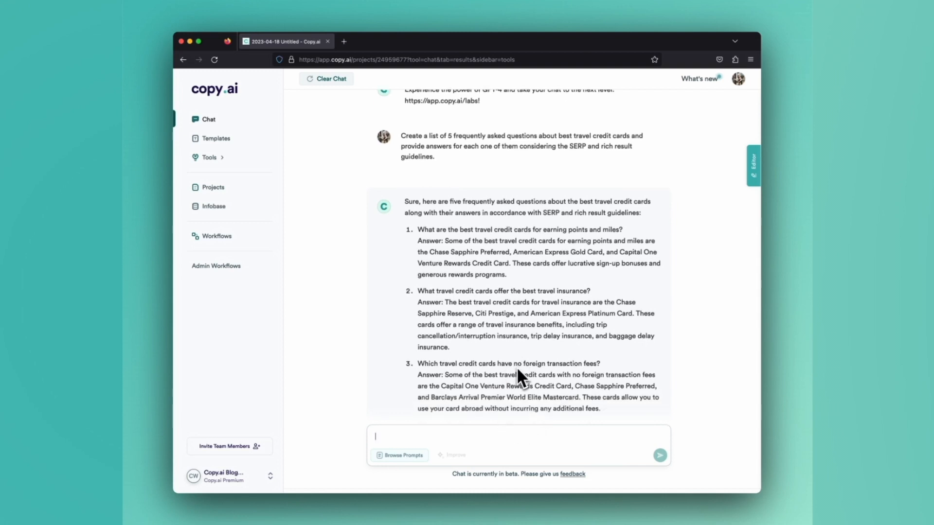
scroll("down", 3)
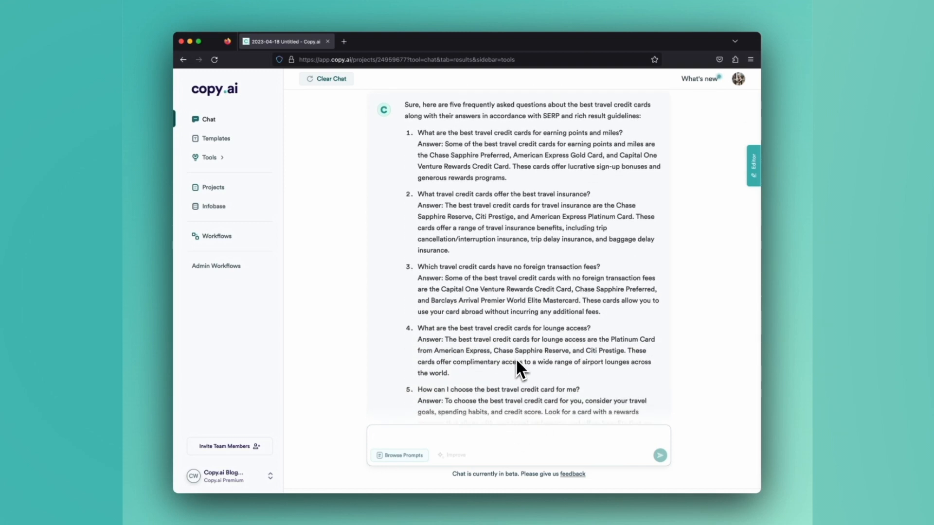
scroll("down", 3)
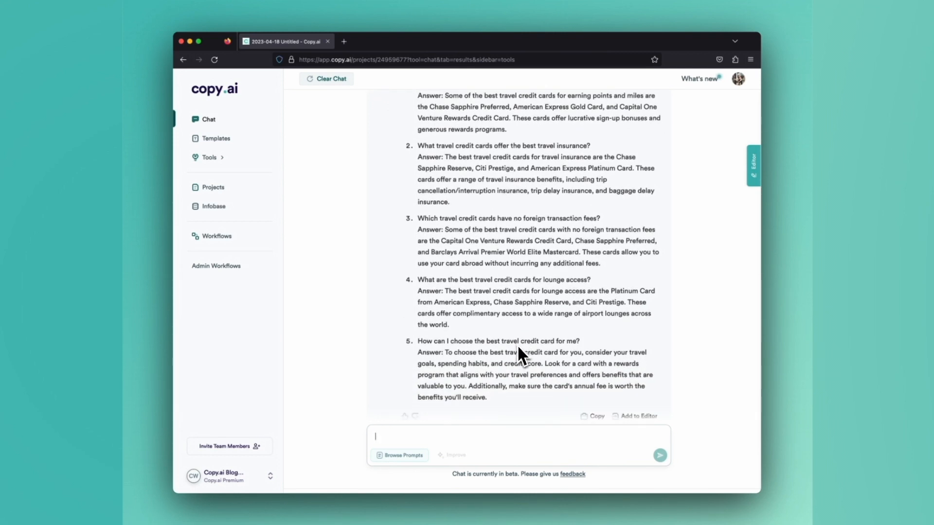
scroll("up", 3)
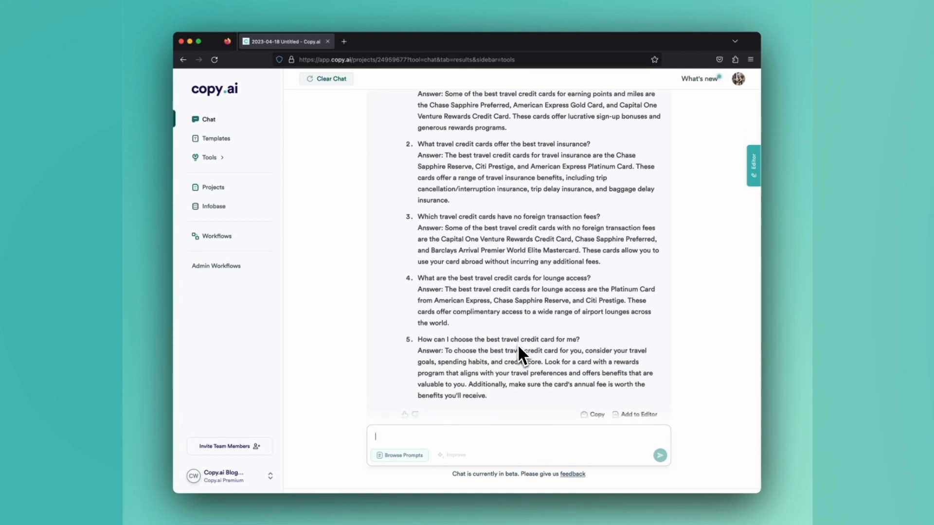
scroll("down", 3)
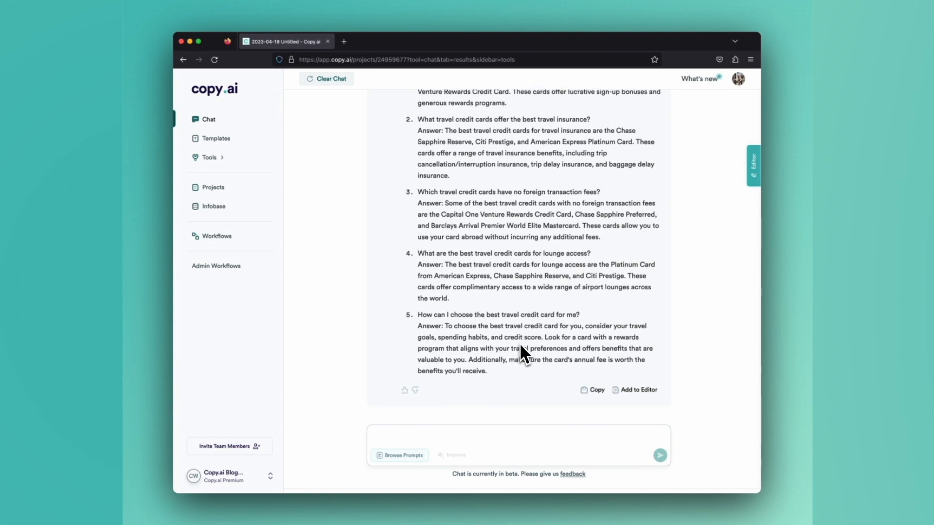
left_click(477, 436)
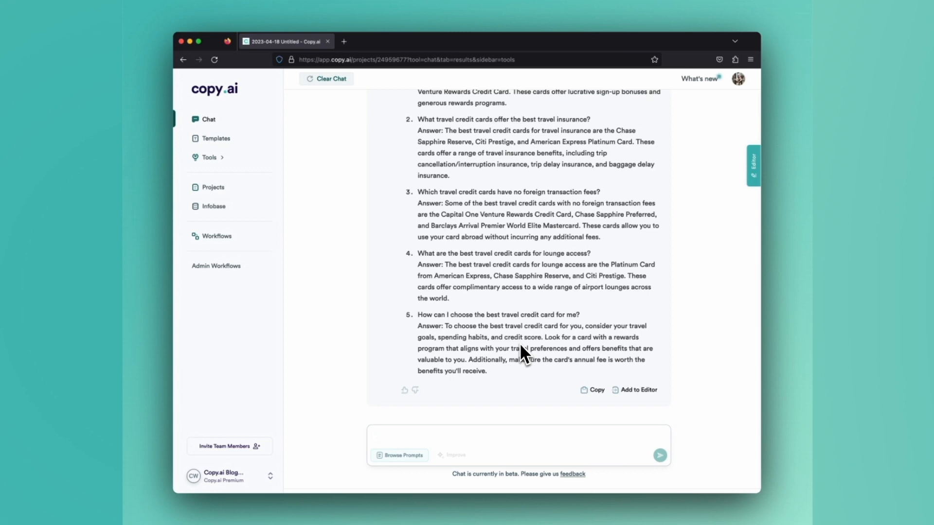
left_click(519, 435)
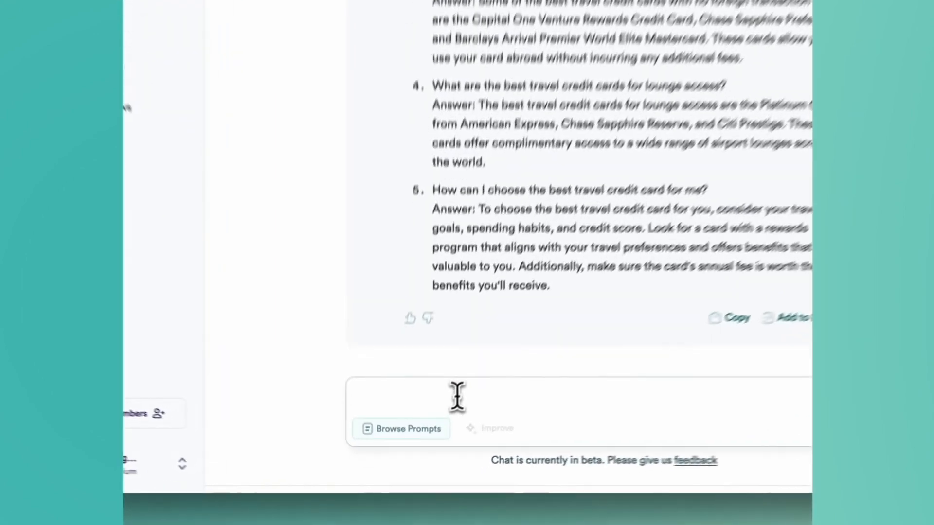
Step: Send a follow-up: 'Great! Now use the FAQs above to generate FAQPage Schema in JSON' per Schema.org
type("Great! Now use the FAQs above to generate FAQPage Schema in JSON for the Schema.org guidelines.")
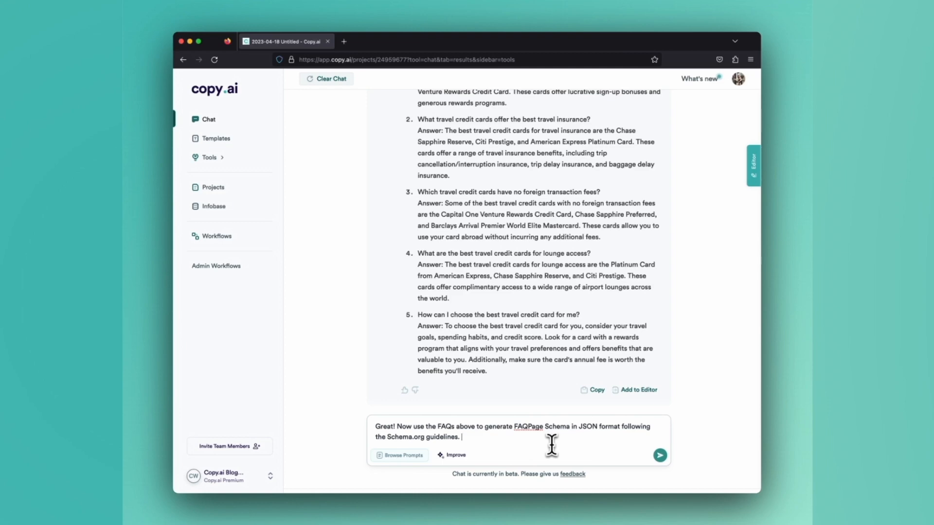
left_click(659, 456)
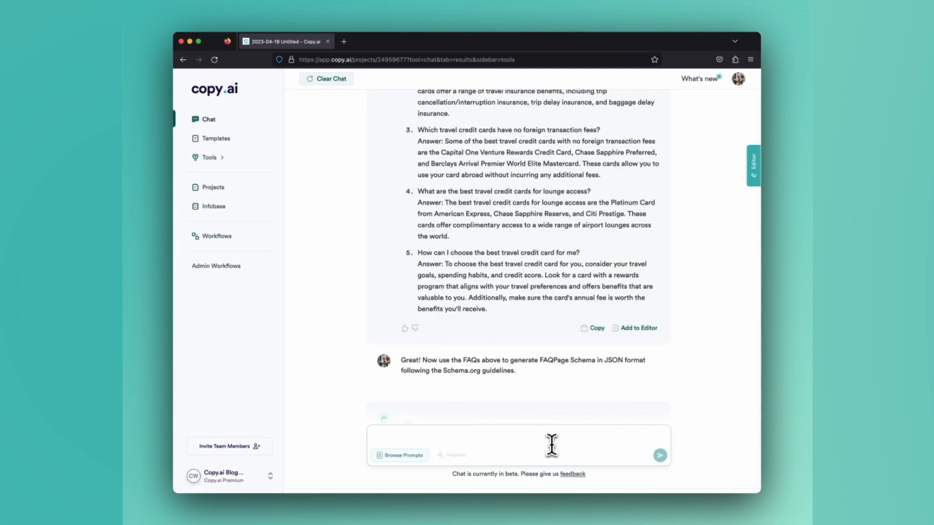
Step: Review the FAQPage JSON reply, checking all five Question entries are present
left_click(659, 456)
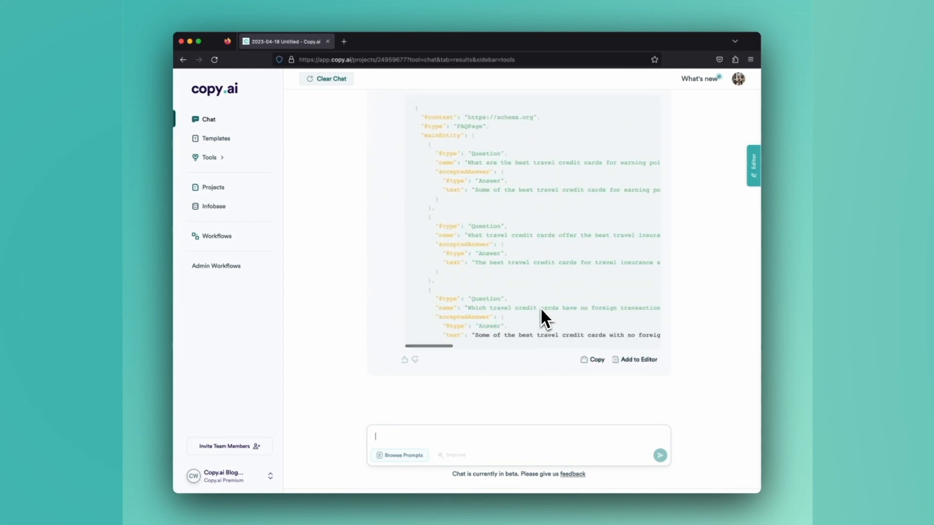
scroll("down", 3)
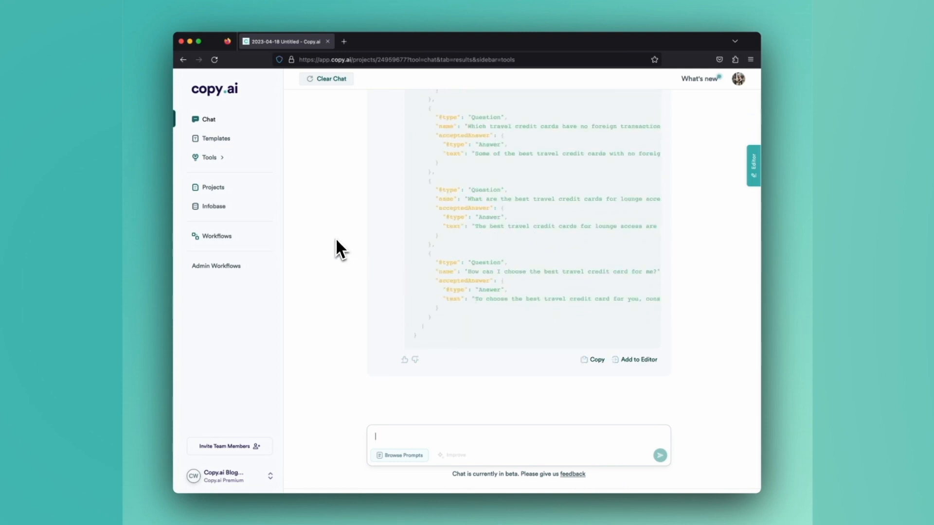
mouse_move(367, 251)
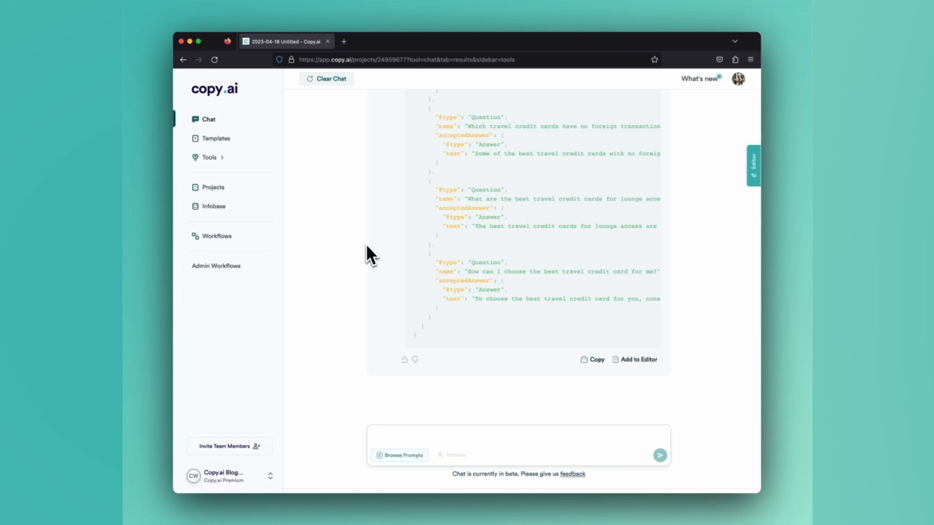
scroll("up", 3)
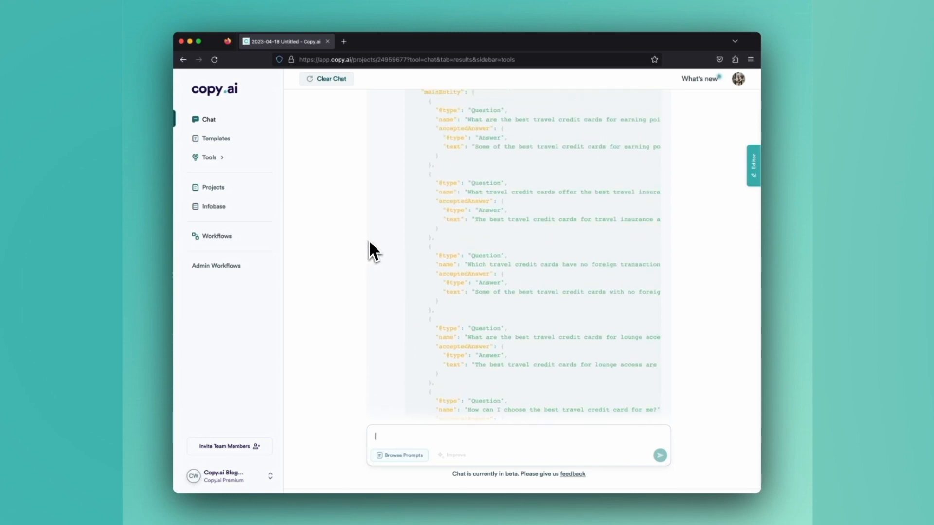
scroll("up", 3)
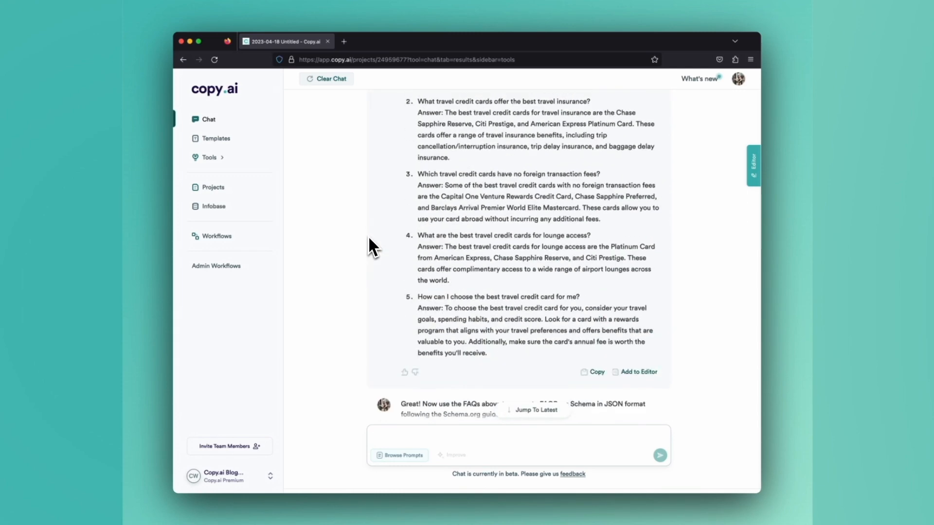
scroll("up", 3)
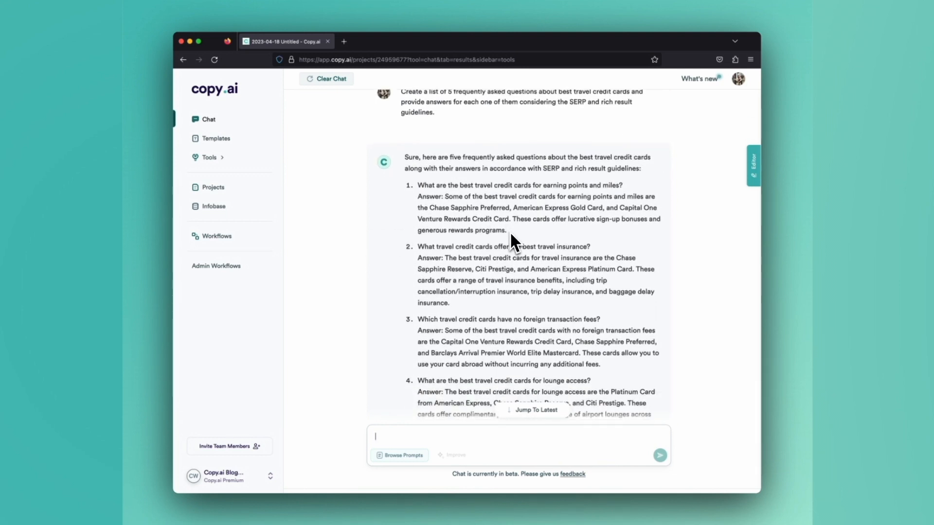
scroll("down", 3)
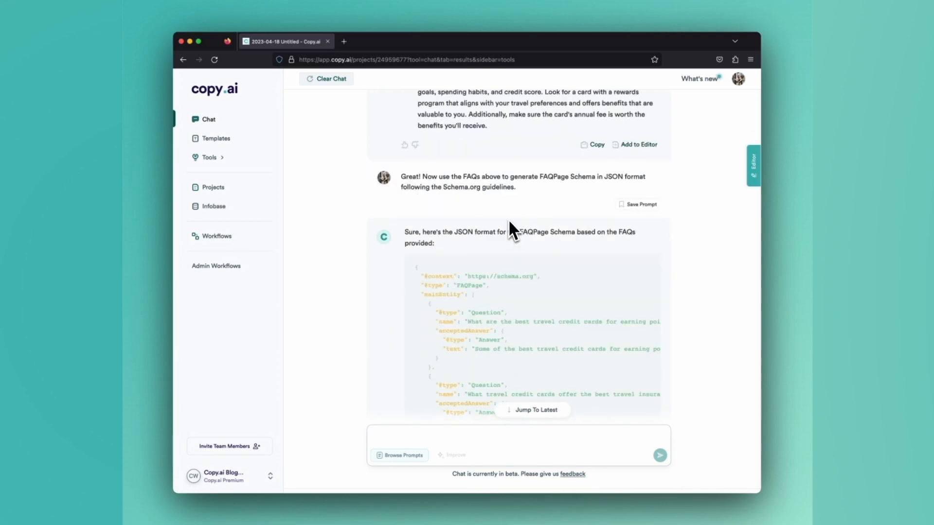
scroll("down", 3)
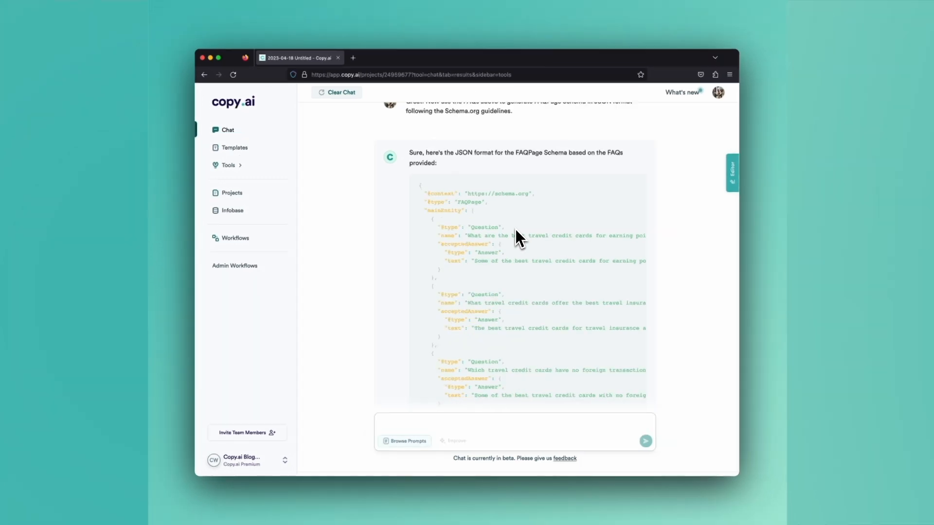
left_click(513, 425)
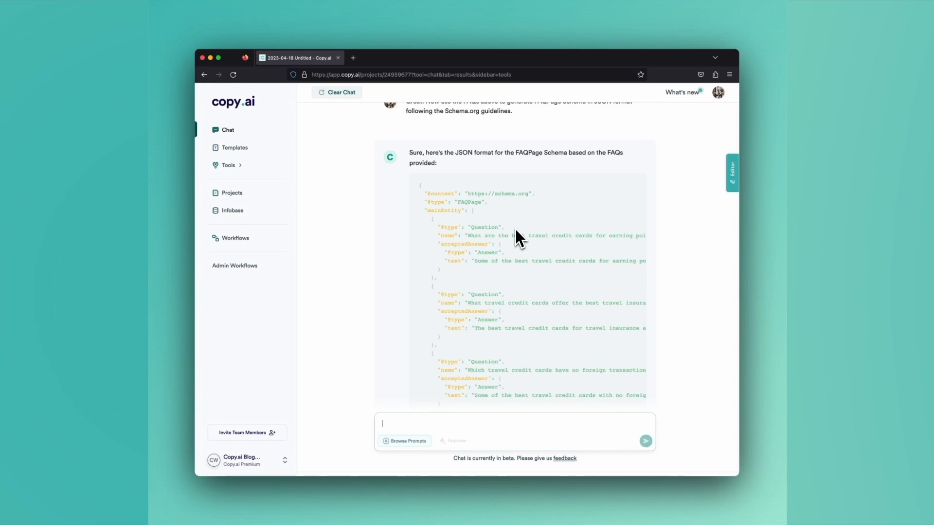
scroll("up", 3)
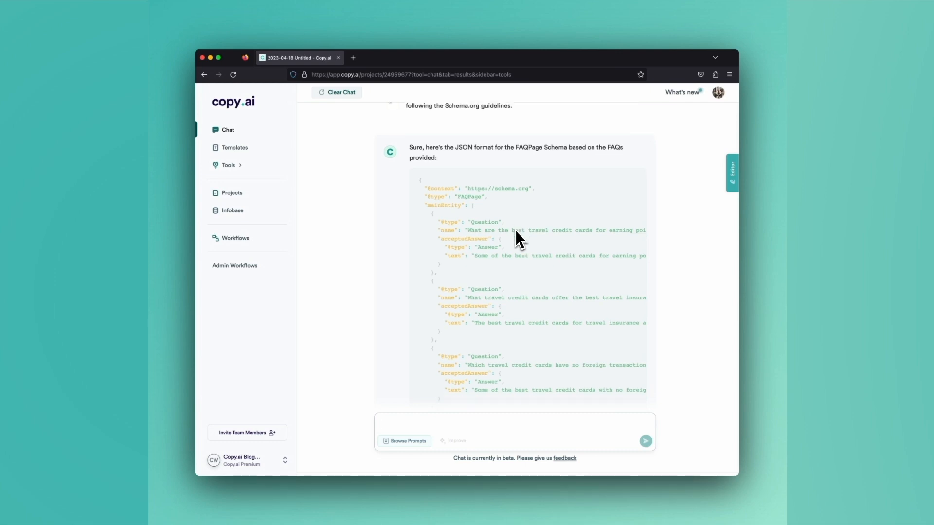
scroll("down", 3)
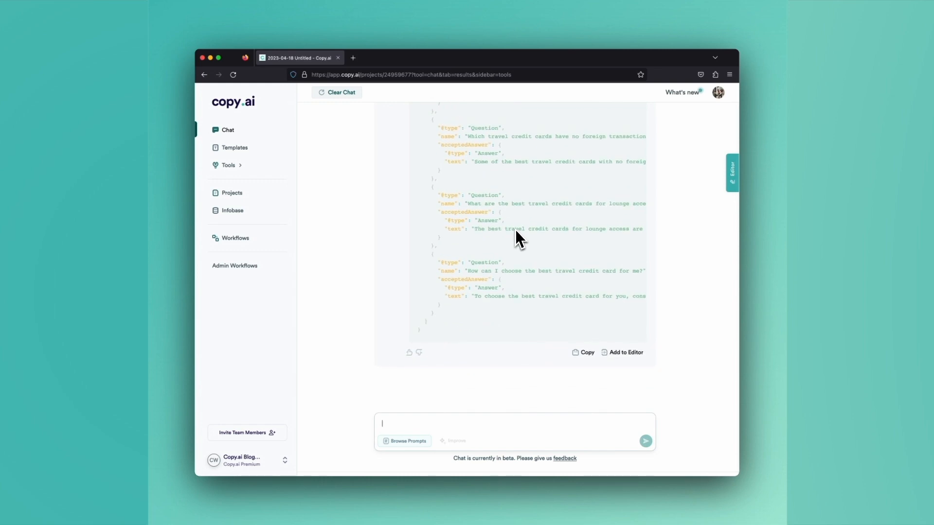